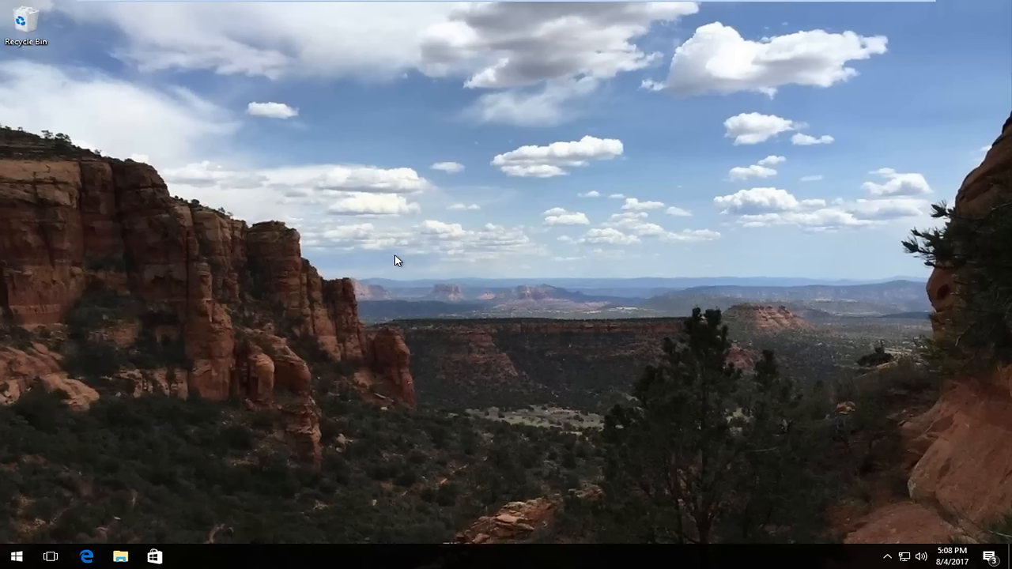
mouse_move(401, 264)
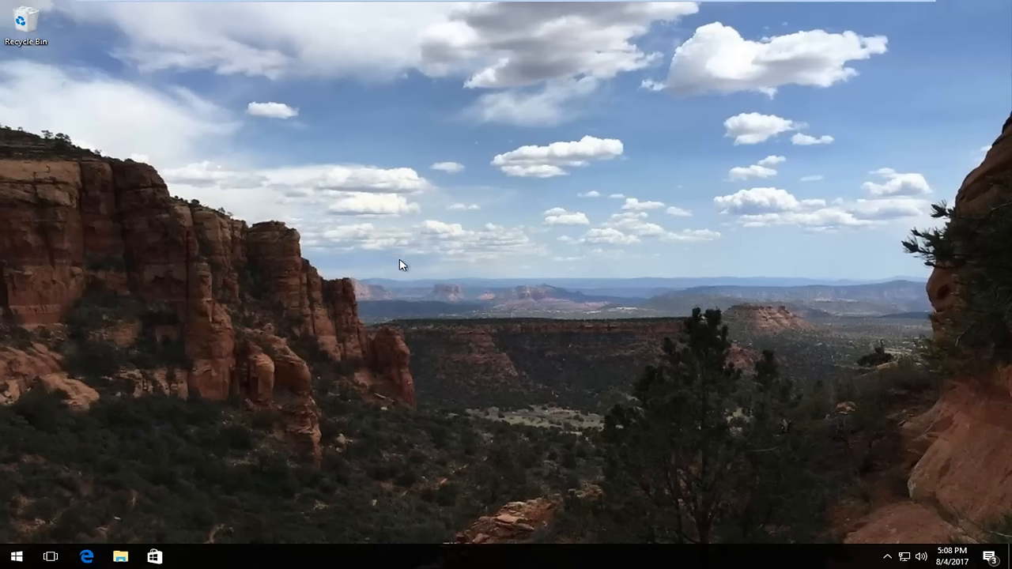
mouse_move(239, 394)
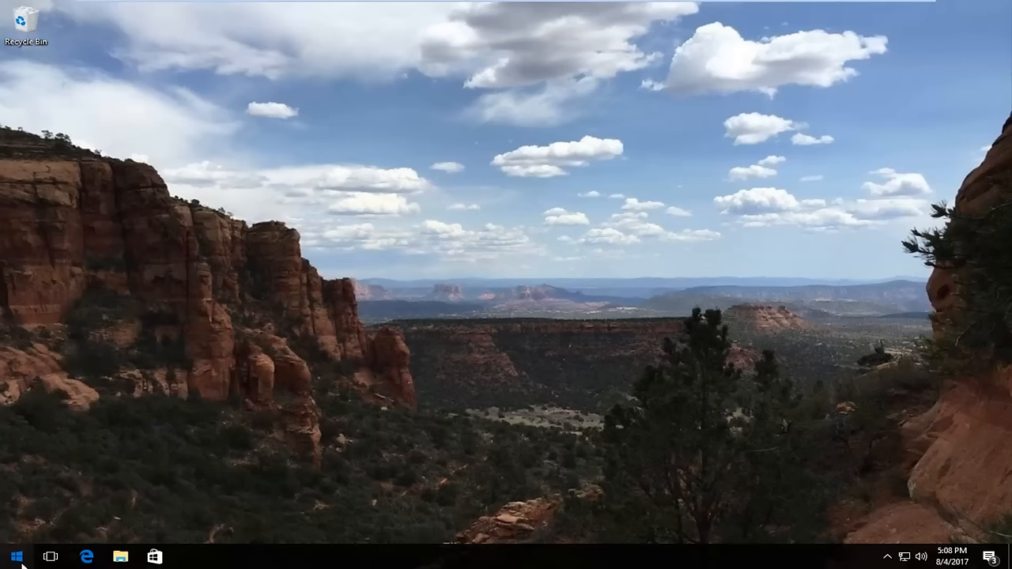
- Open Windows Settings from the gear icon in the Start menu
left_click(12, 557)
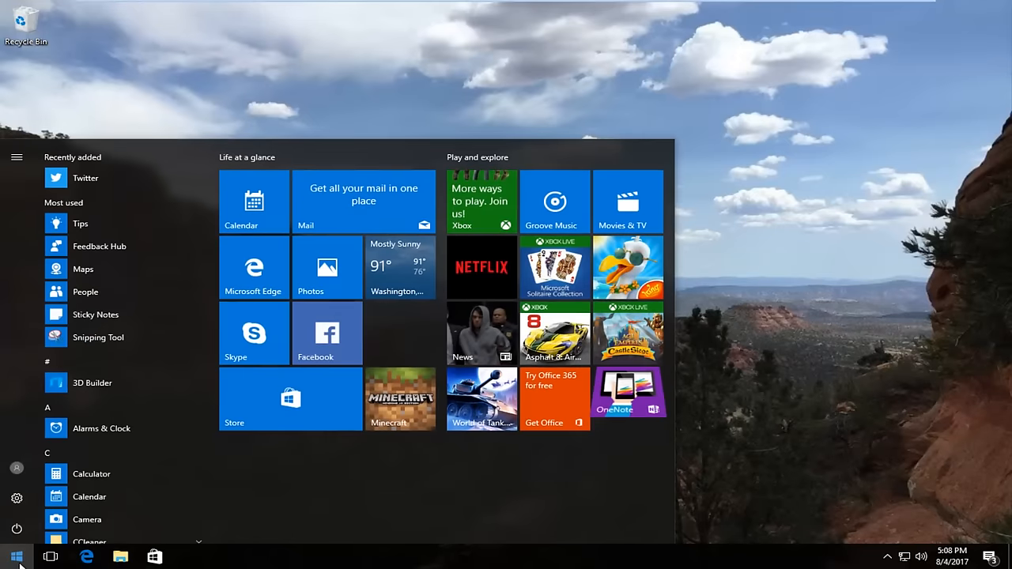
mouse_move(18, 499)
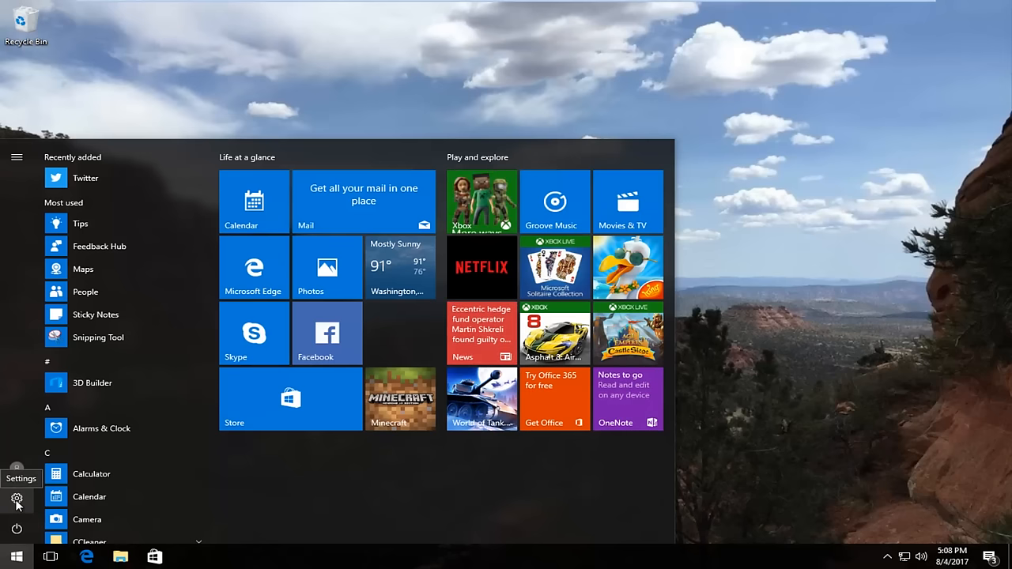
left_click(17, 499)
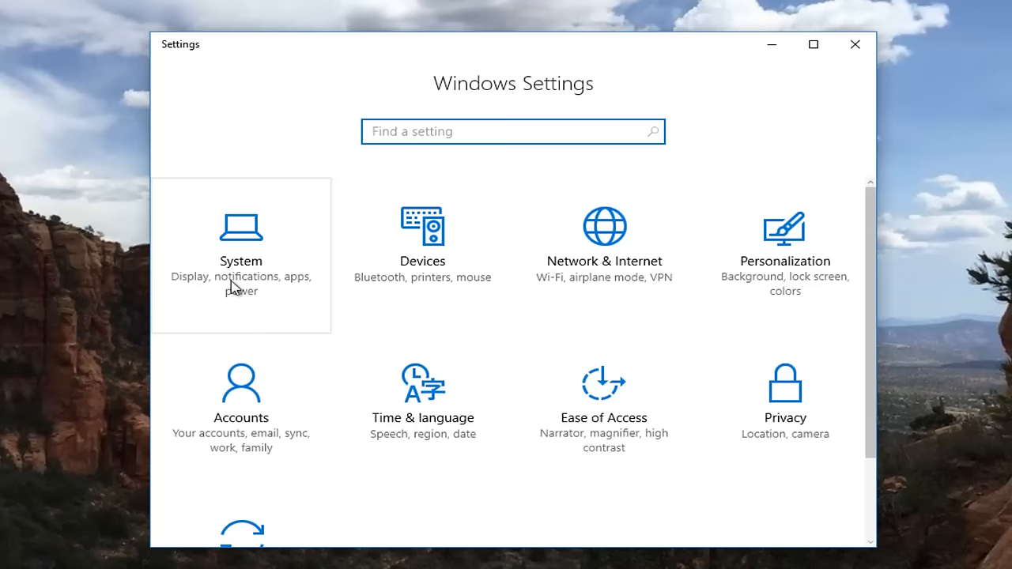
mouse_move(228, 267)
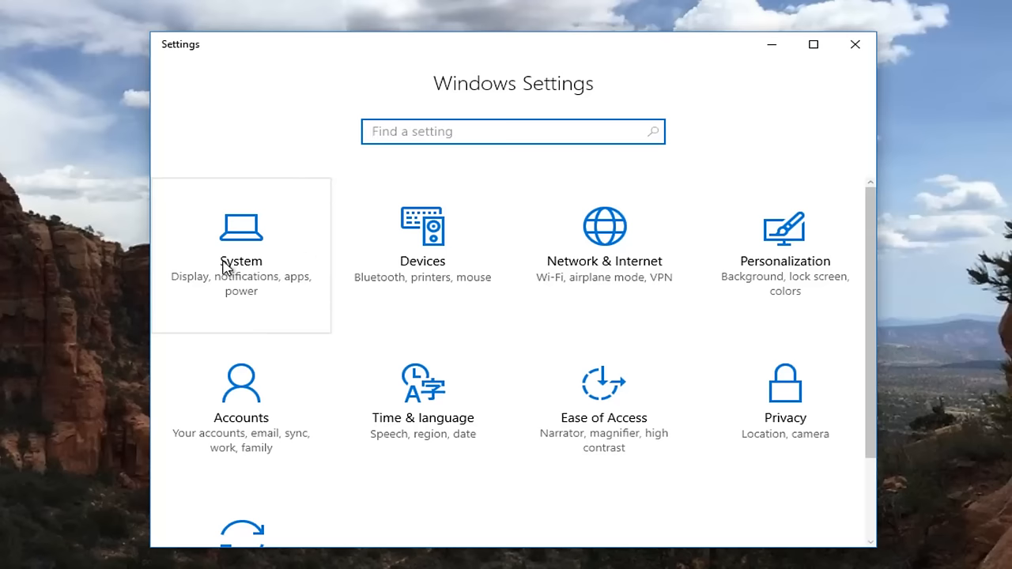
- View Advanced display settings under System showing 1440 × 900, then close Settings
left_click(240, 237)
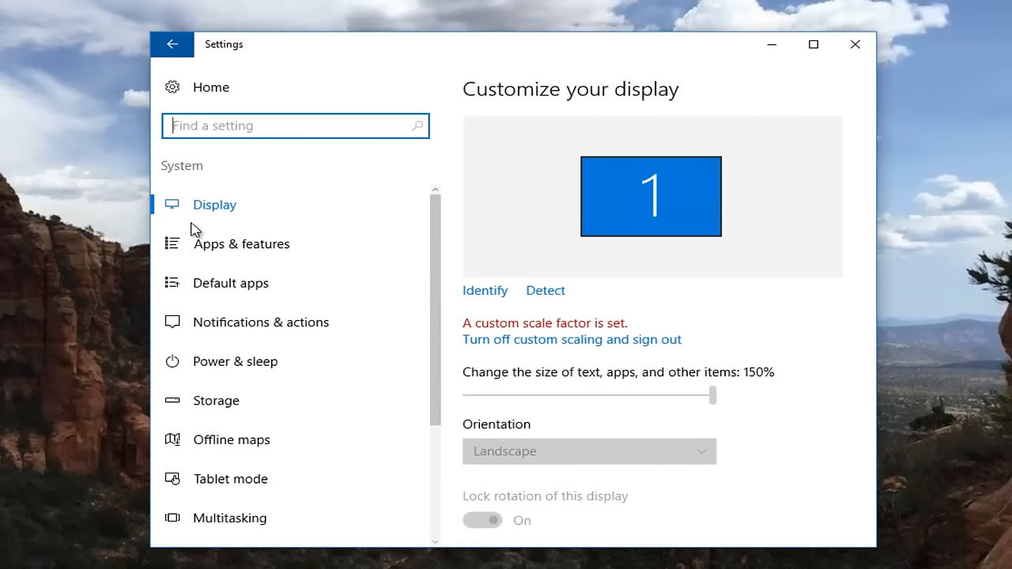
mouse_move(187, 166)
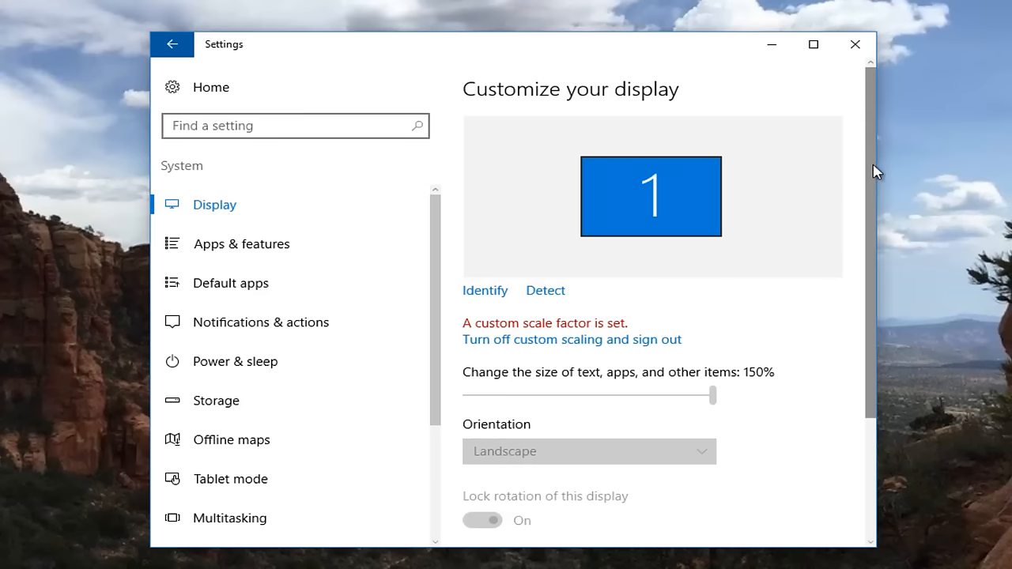
scroll("down", 3)
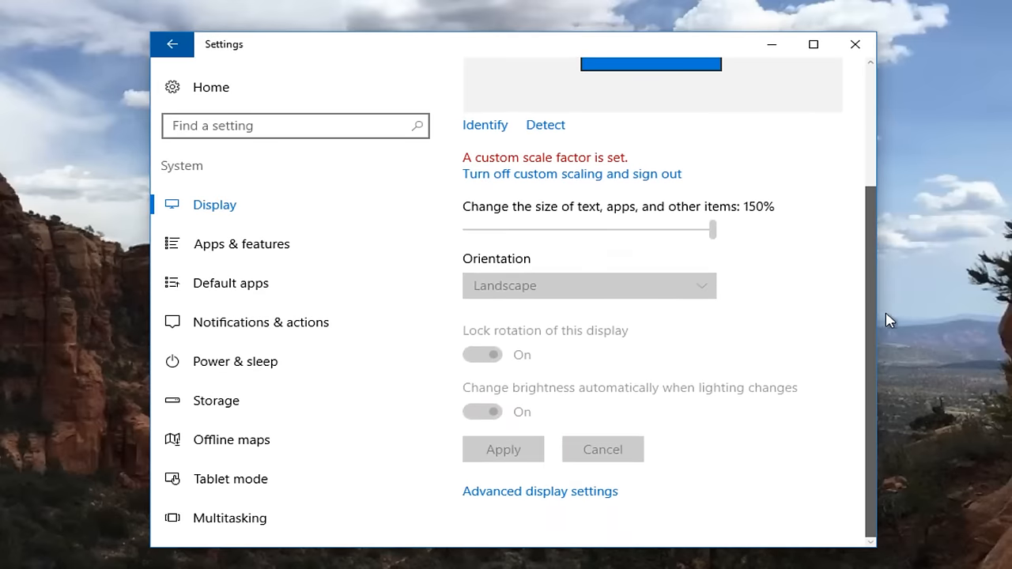
left_click(539, 491)
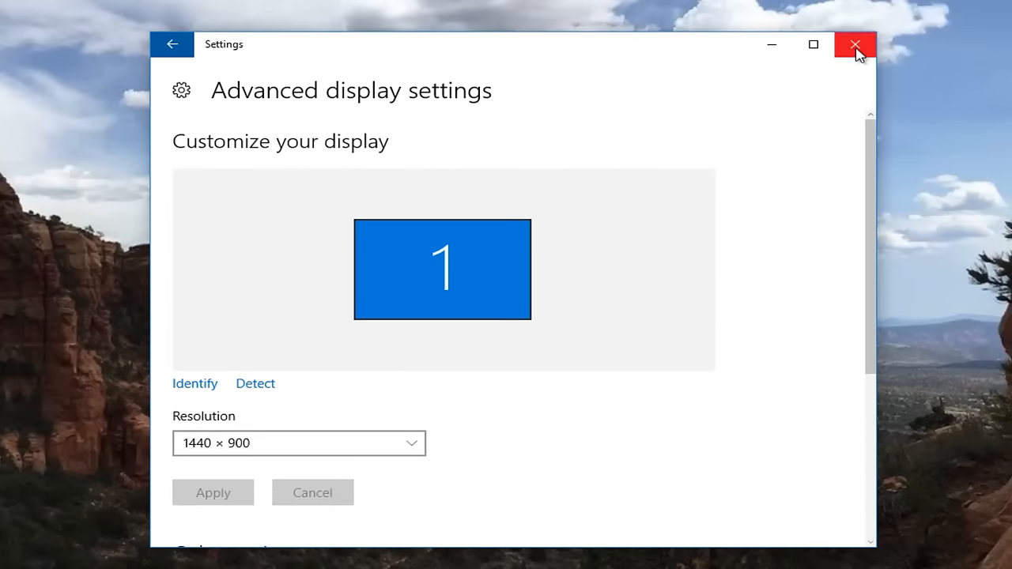
left_click(854, 44)
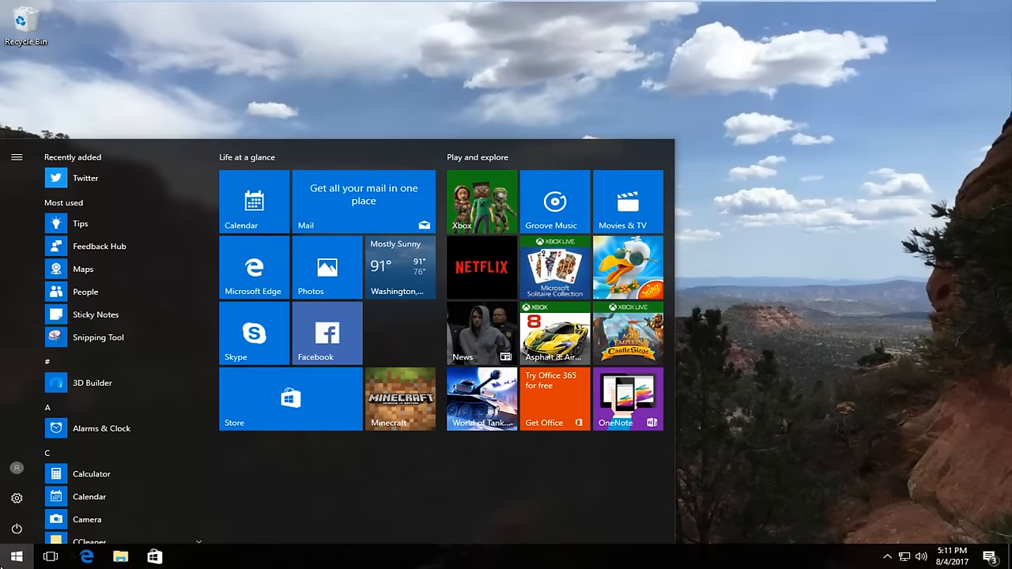
- Search 'screen resolution' and open 'Change the screen resolution' showing 1440 × 900
type("screen resolu")
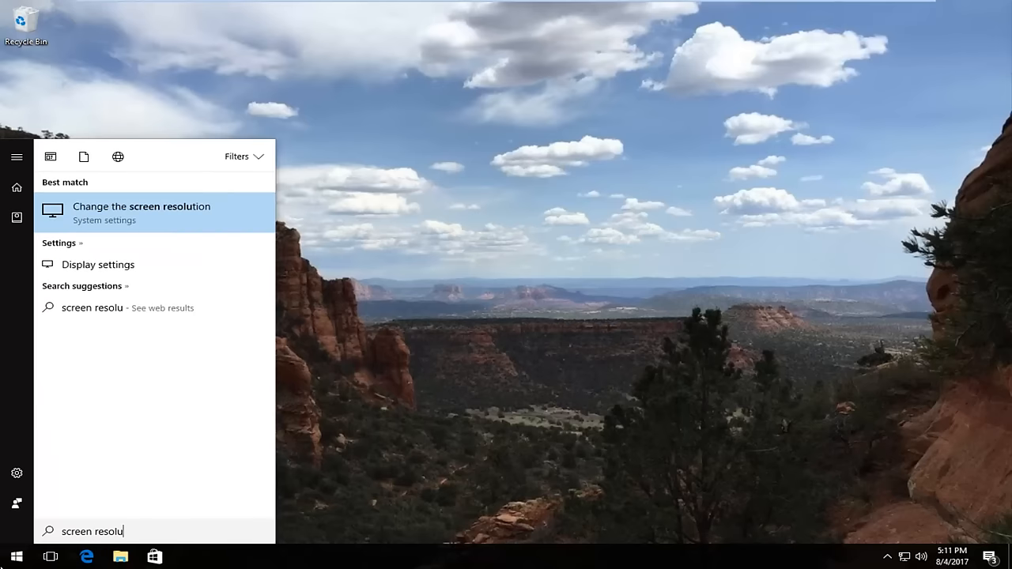
mouse_move(122, 228)
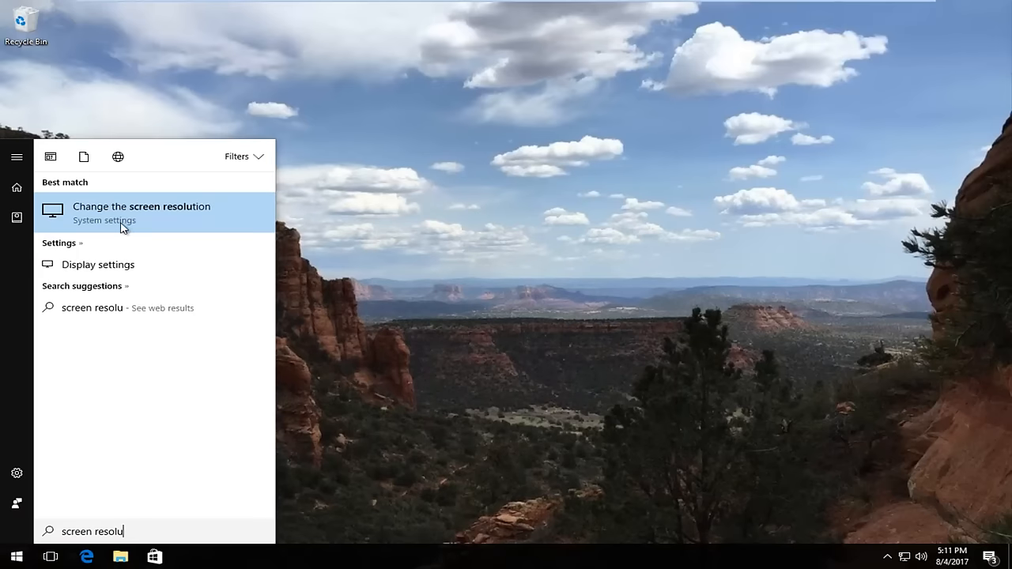
mouse_move(93, 234)
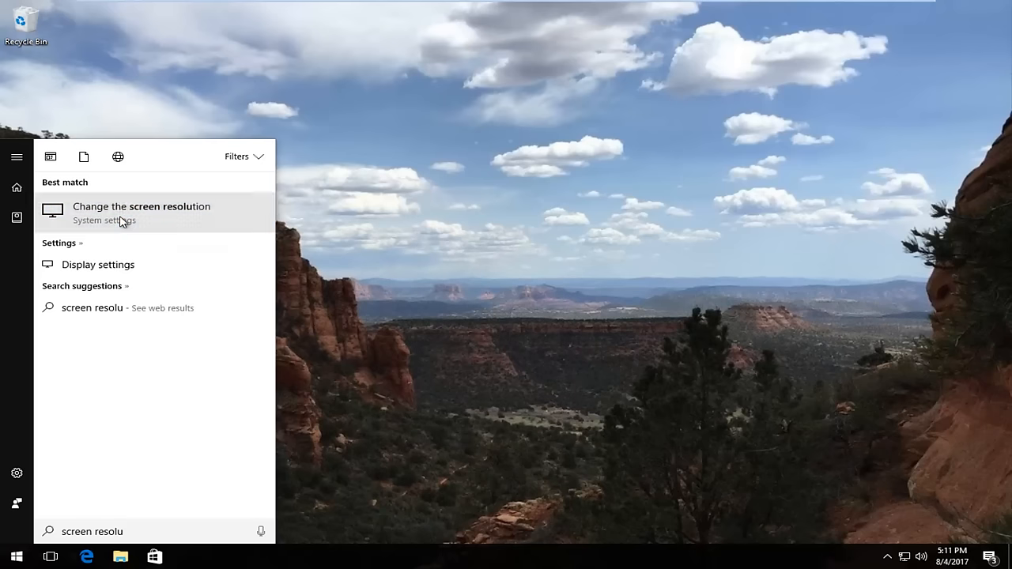
left_click(142, 206)
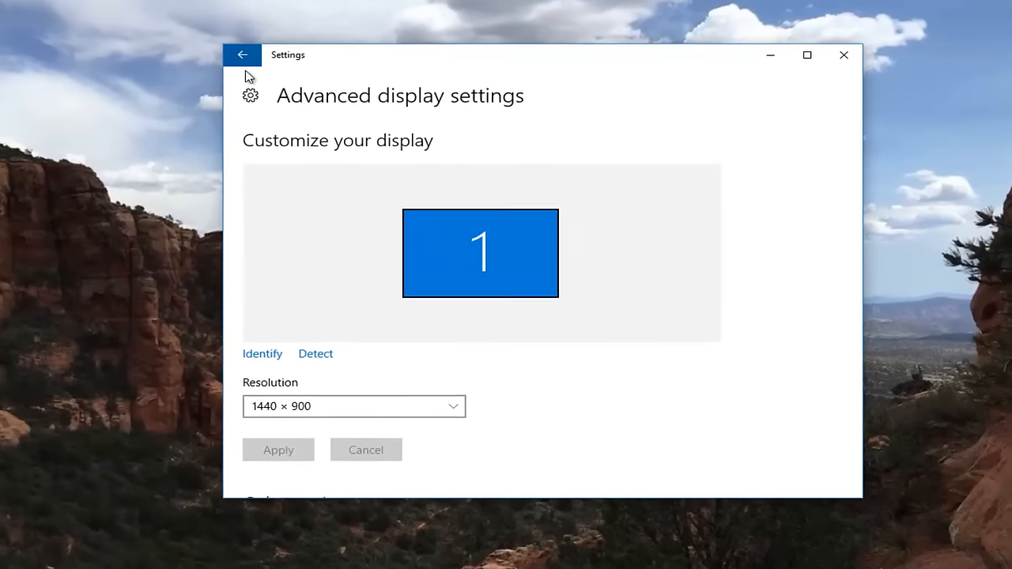
left_click(241, 55)
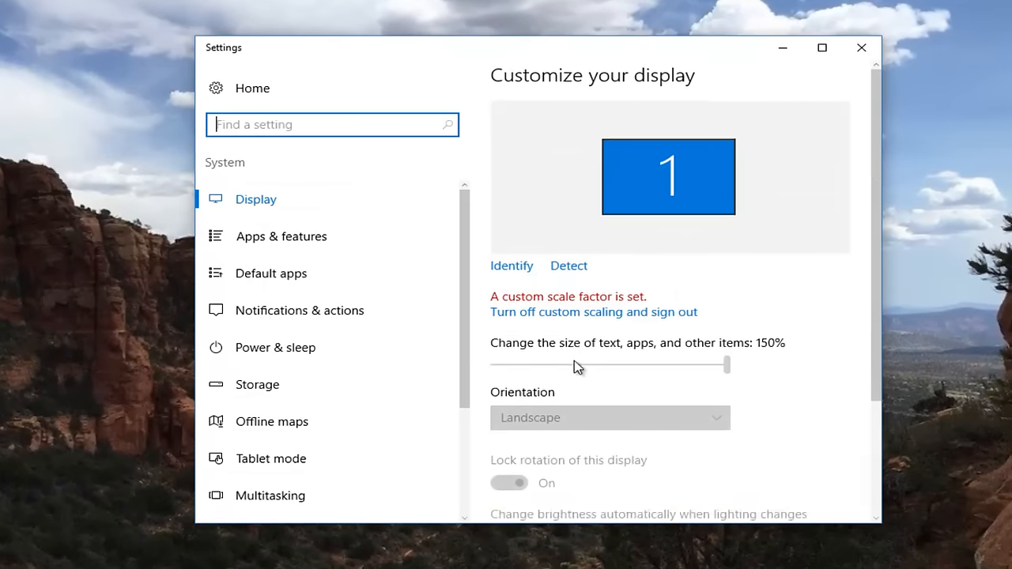
scroll("down", 3)
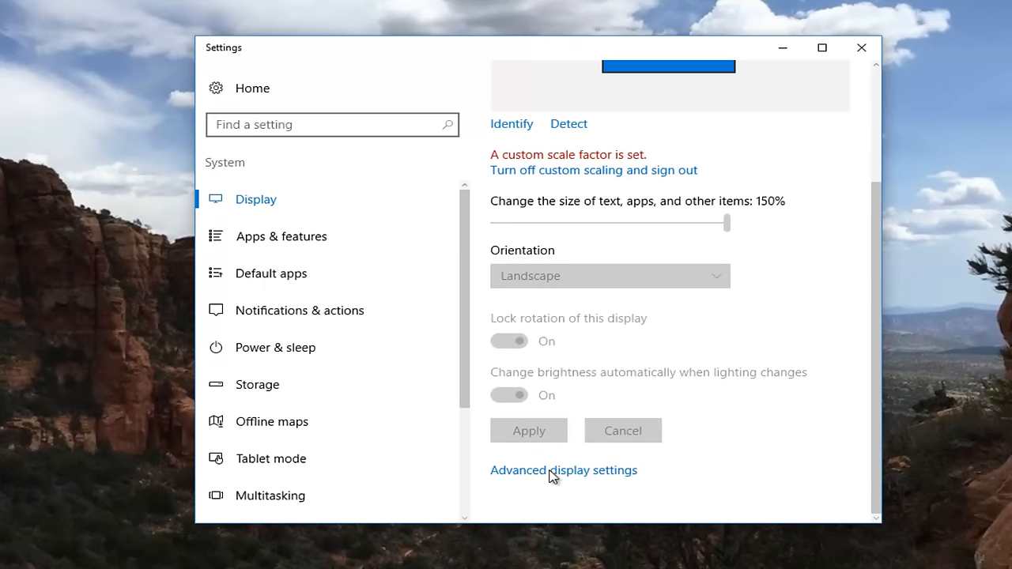
left_click(564, 470)
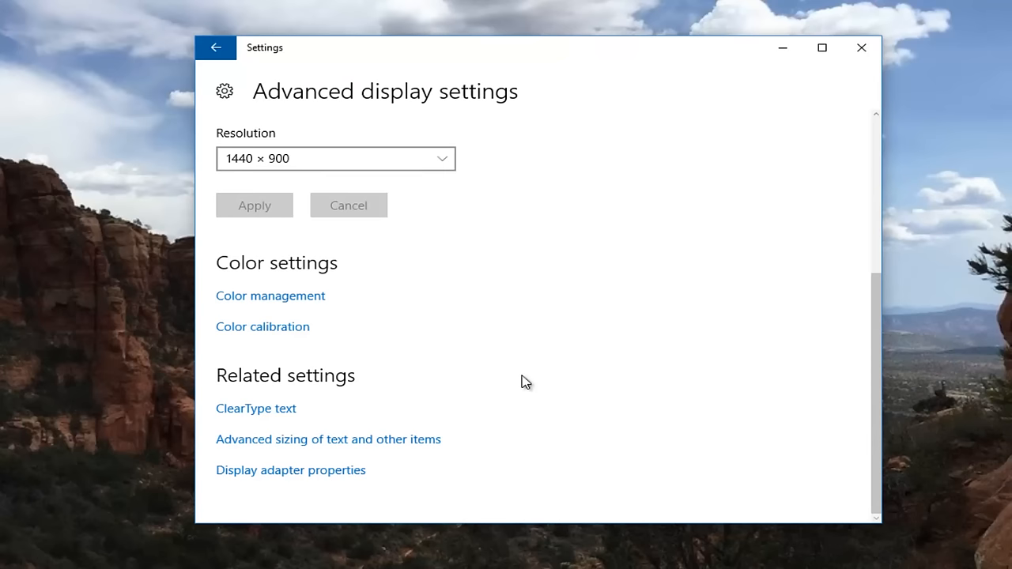
mouse_move(226, 445)
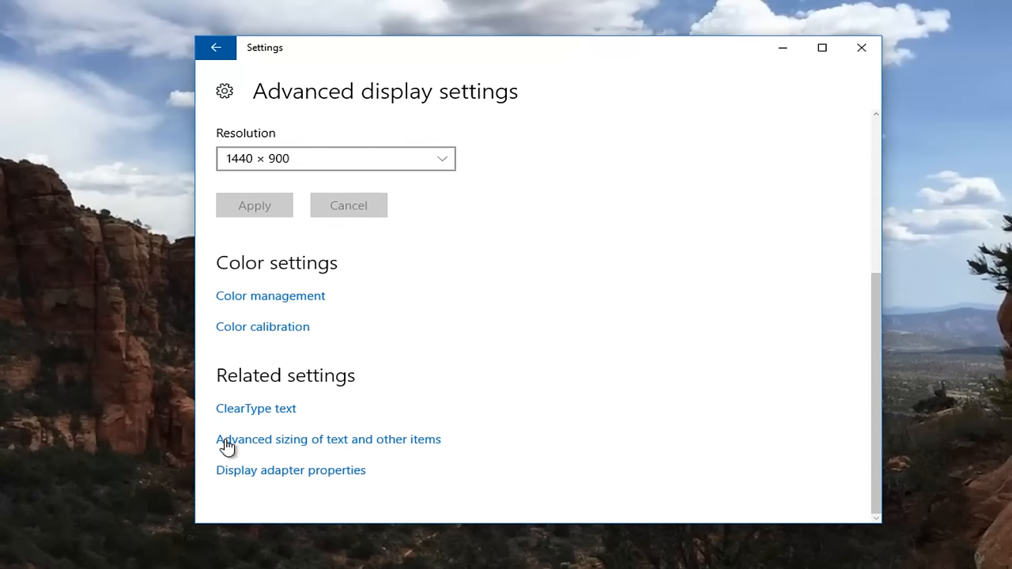
mouse_move(256, 459)
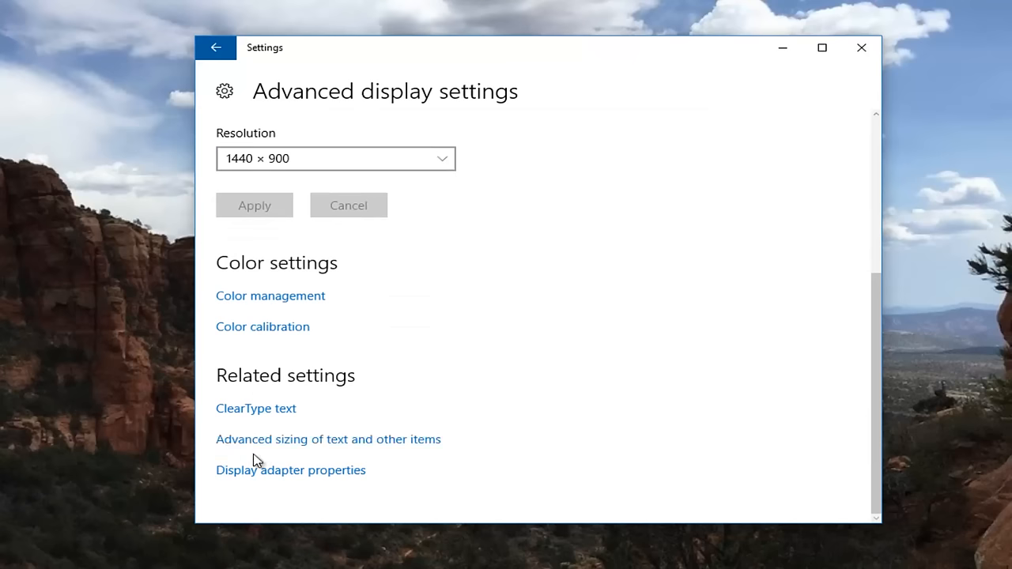
mouse_move(282, 448)
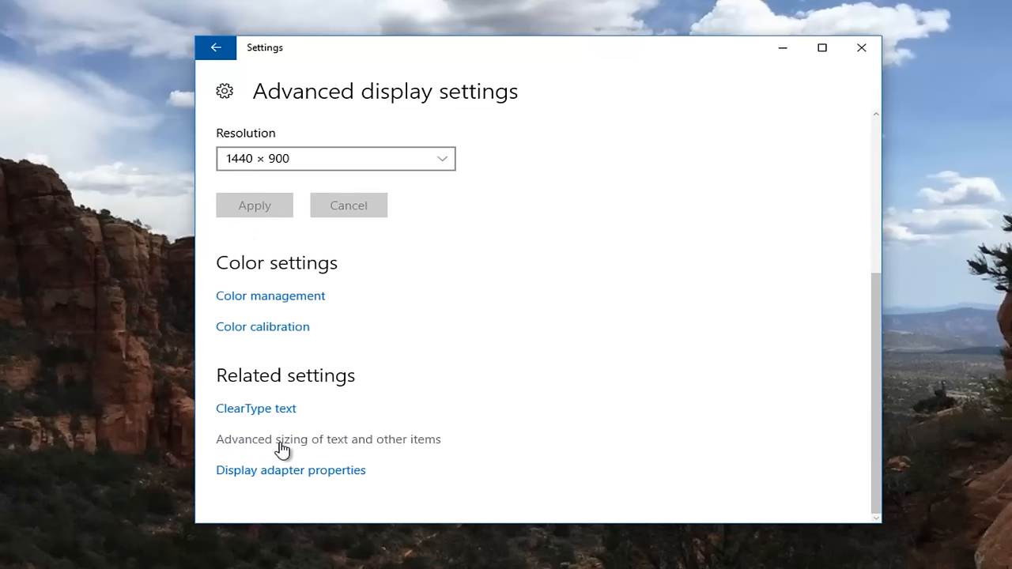
mouse_move(304, 448)
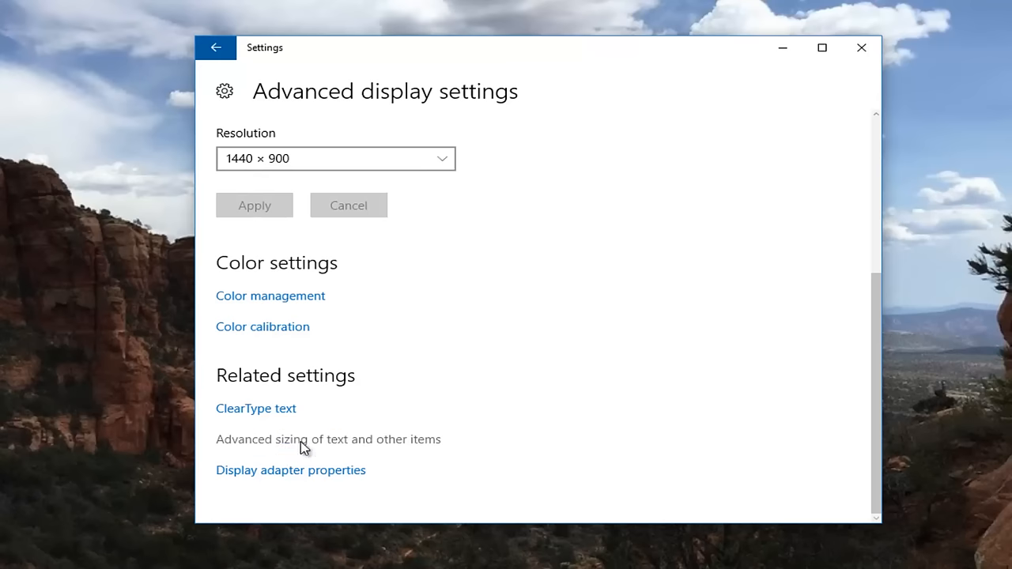
left_click(328, 439)
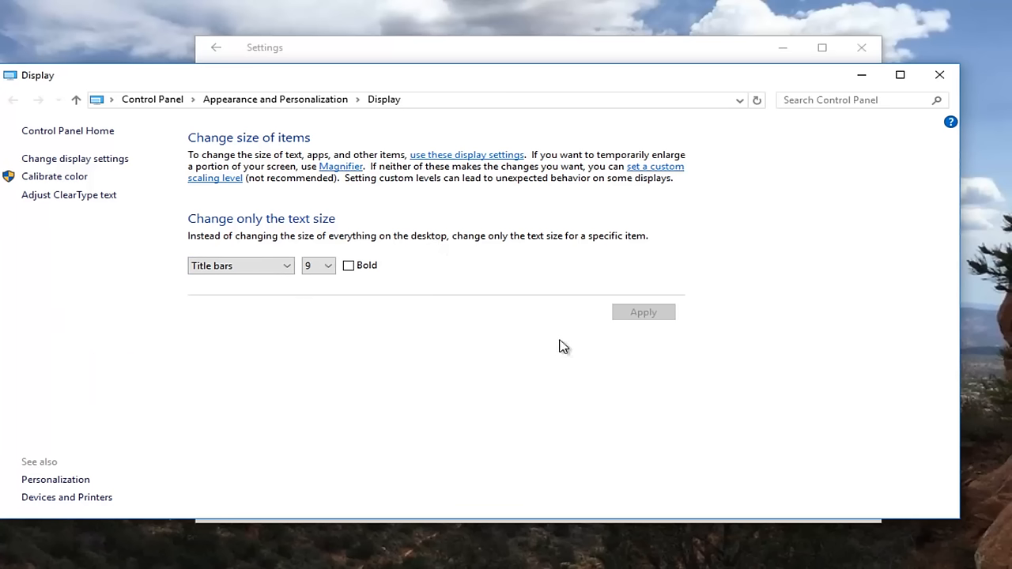
mouse_move(940, 75)
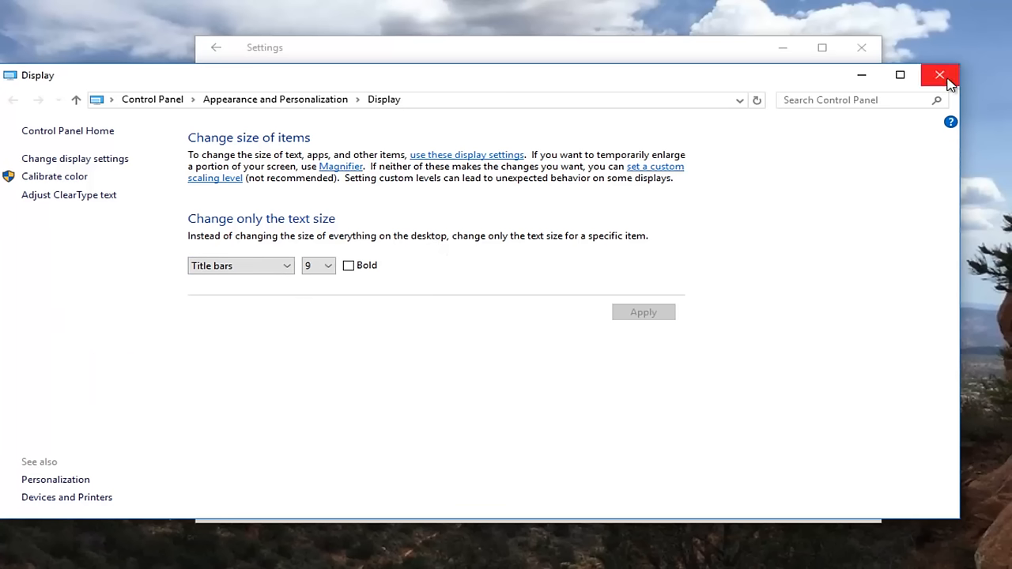
left_click(939, 75)
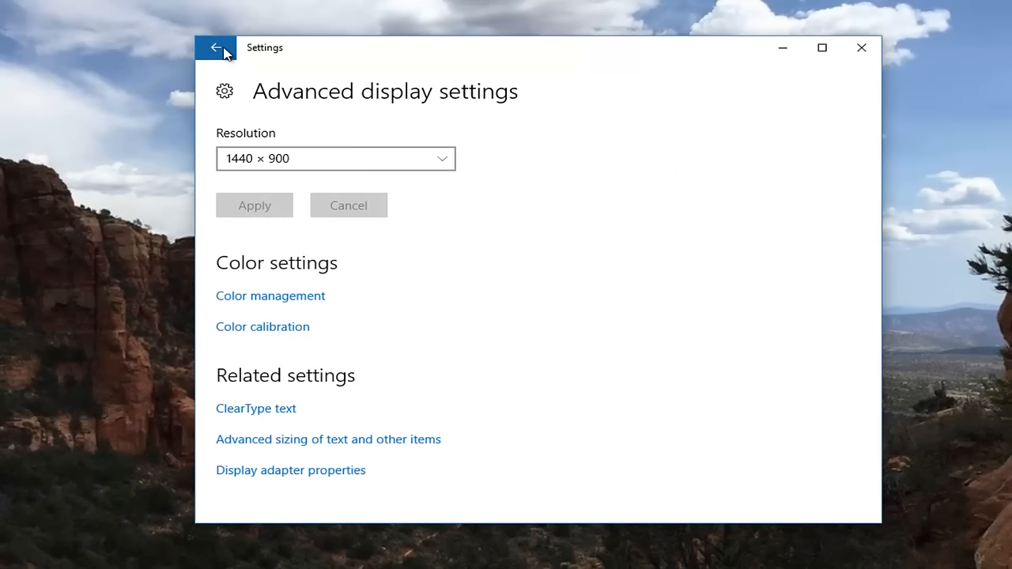
- Go back to the main Display page showing the custom 150% scale
left_click(215, 47)
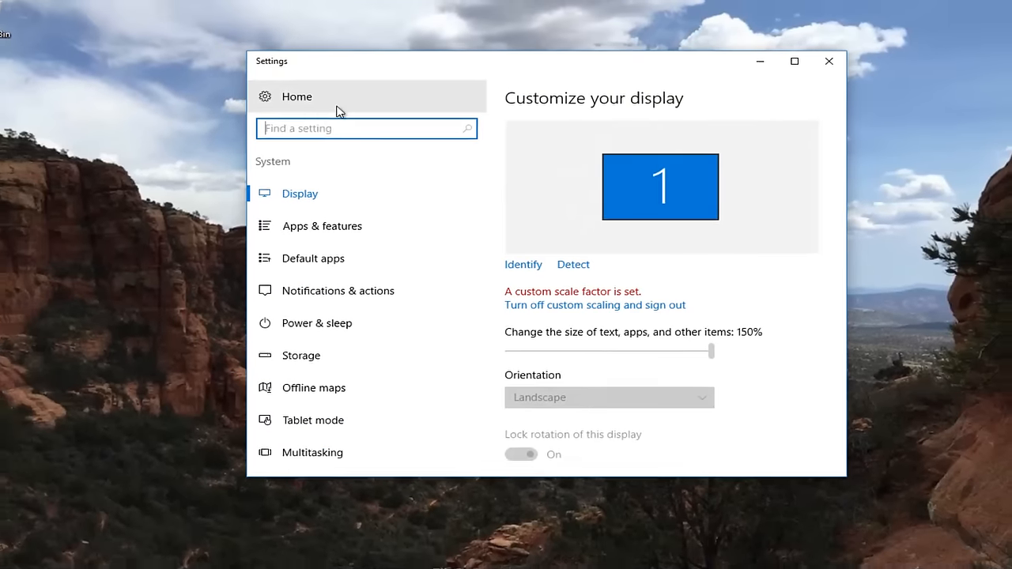